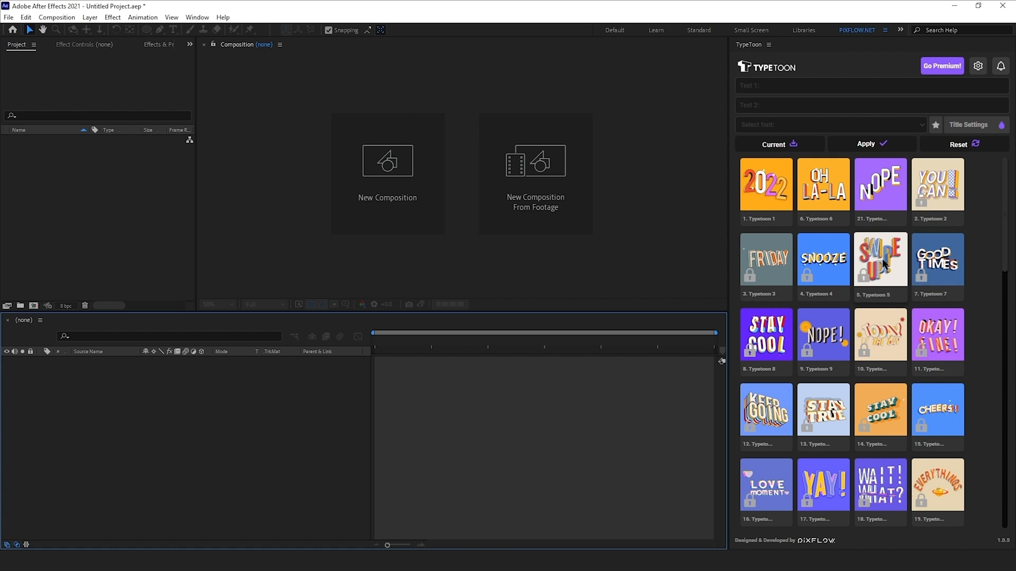
# Browse TypeToon's template grid and bring up the Go Premium purchase-code activation prompt.
pyautogui.scroll(-3)
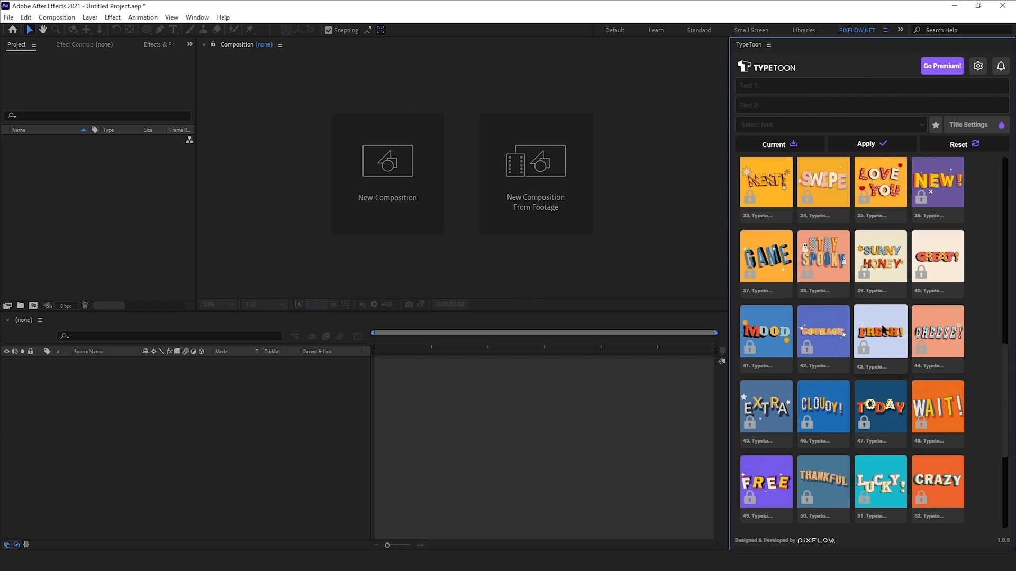
pyautogui.scroll(-3)
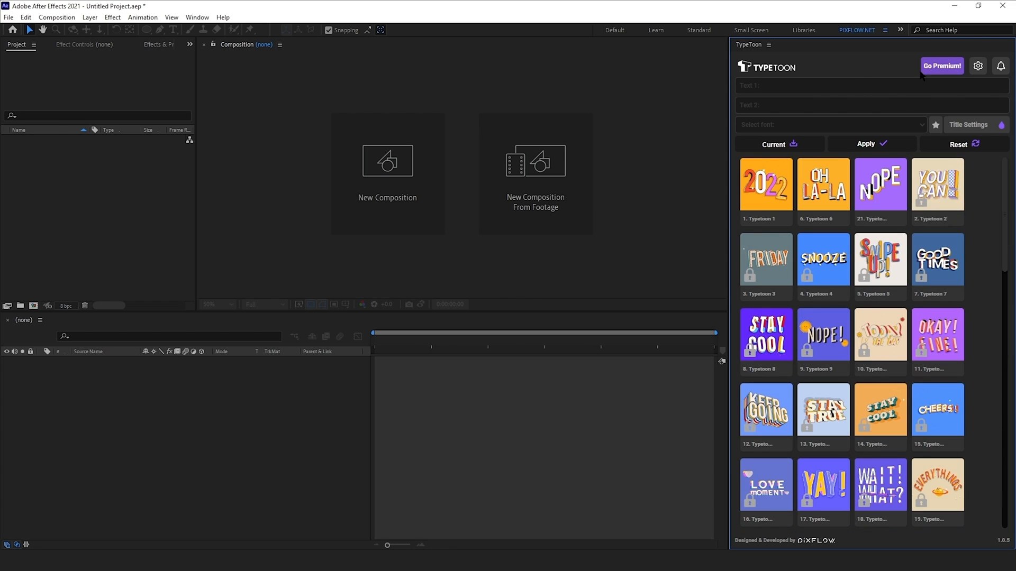
pyautogui.click(941, 66)
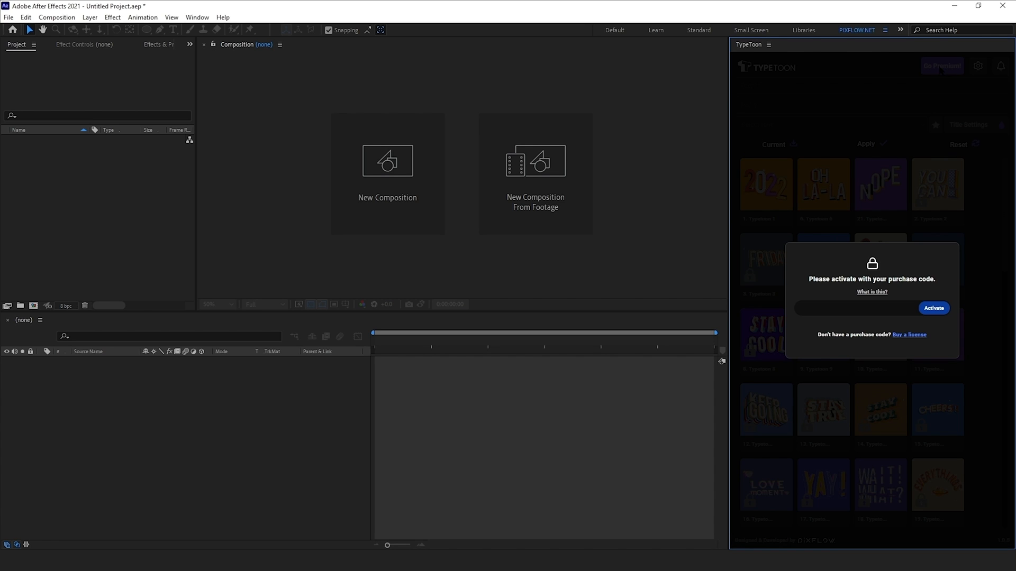
pyautogui.moveTo(910, 340)
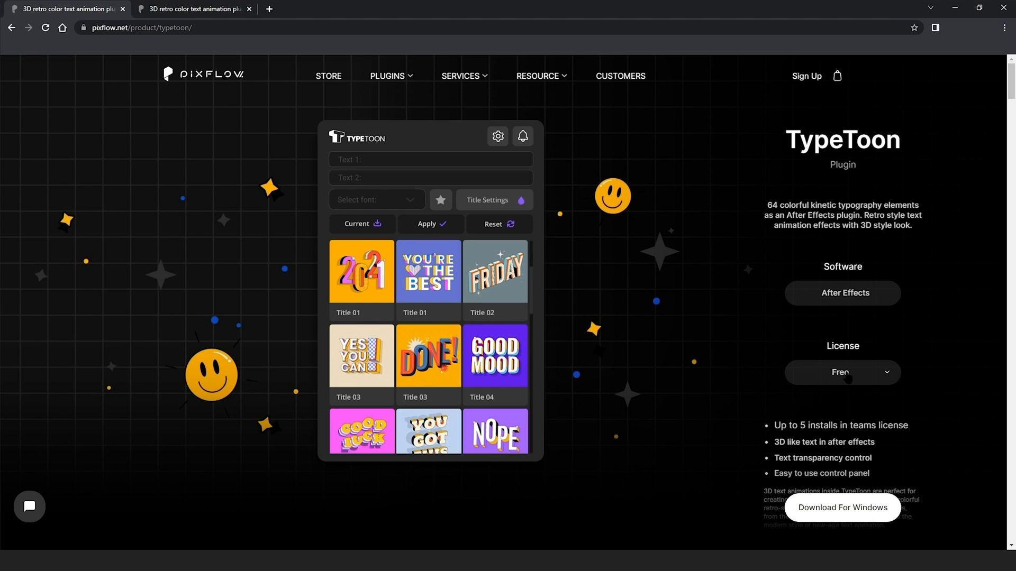
# Compare TypeToon's Single ($49) and Team ($129) license prices, then download the Free Windows version.
pyautogui.click(842, 372)
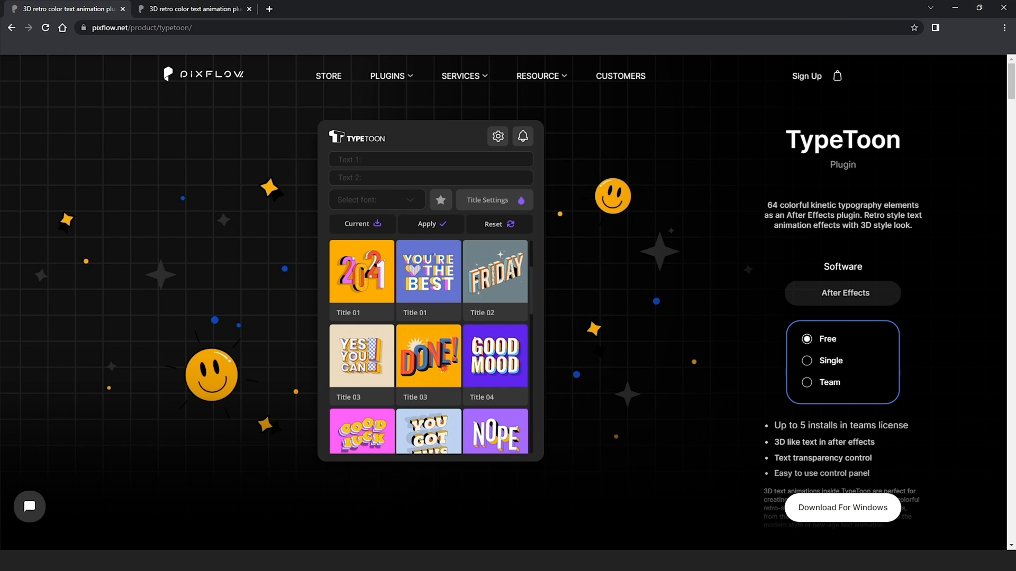
pyautogui.click(806, 360)
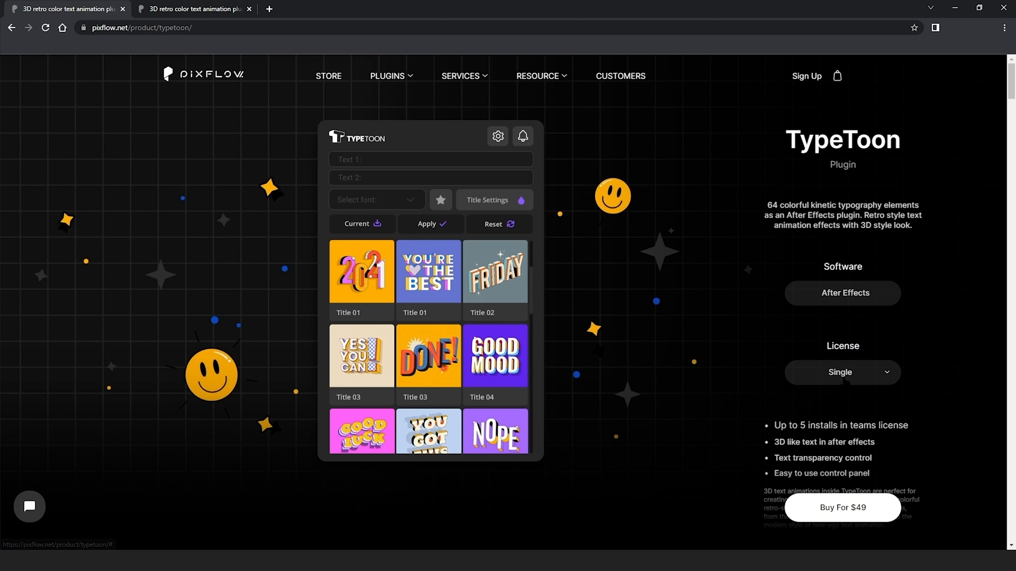
pyautogui.click(842, 372)
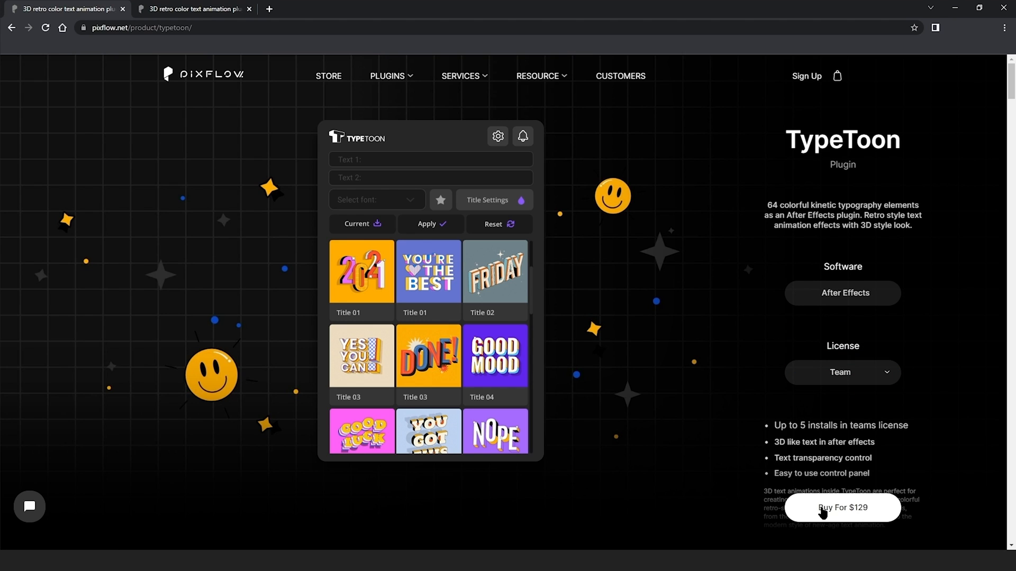
pyautogui.click(842, 372)
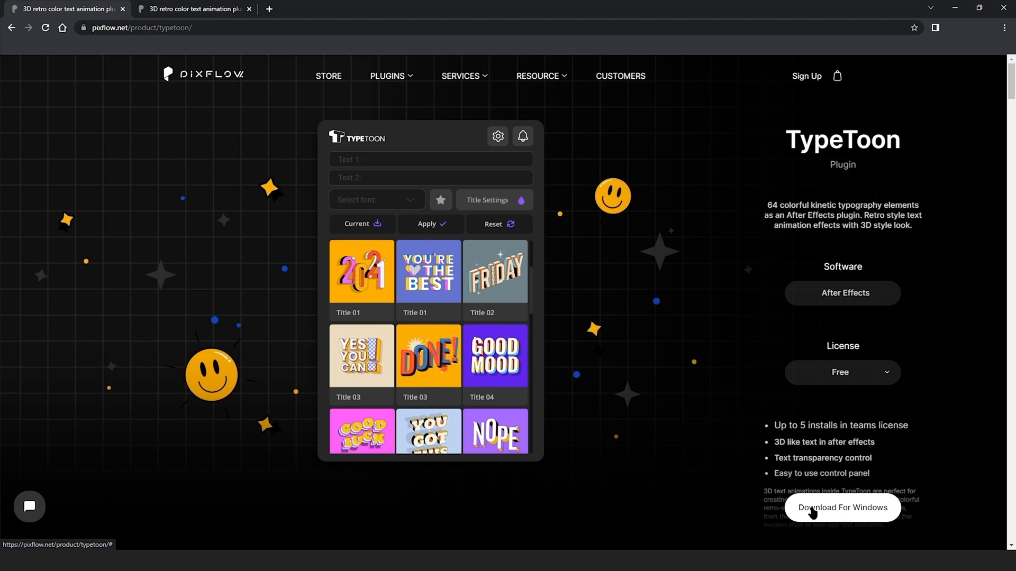
pyautogui.click(842, 508)
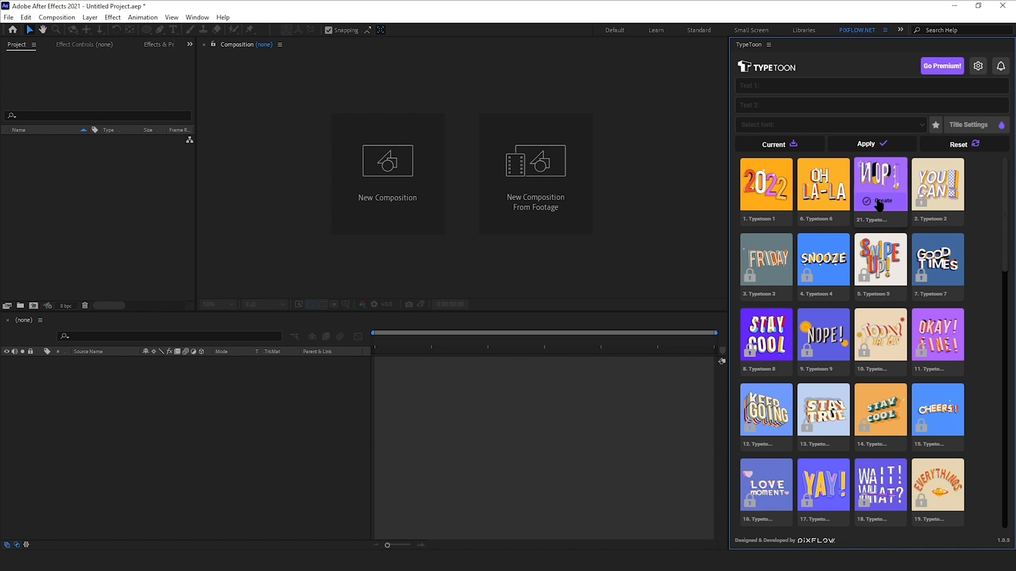
# Create a composition from TypeToon template 21 and set the preview resolution to Quarter.
pyautogui.click(879, 201)
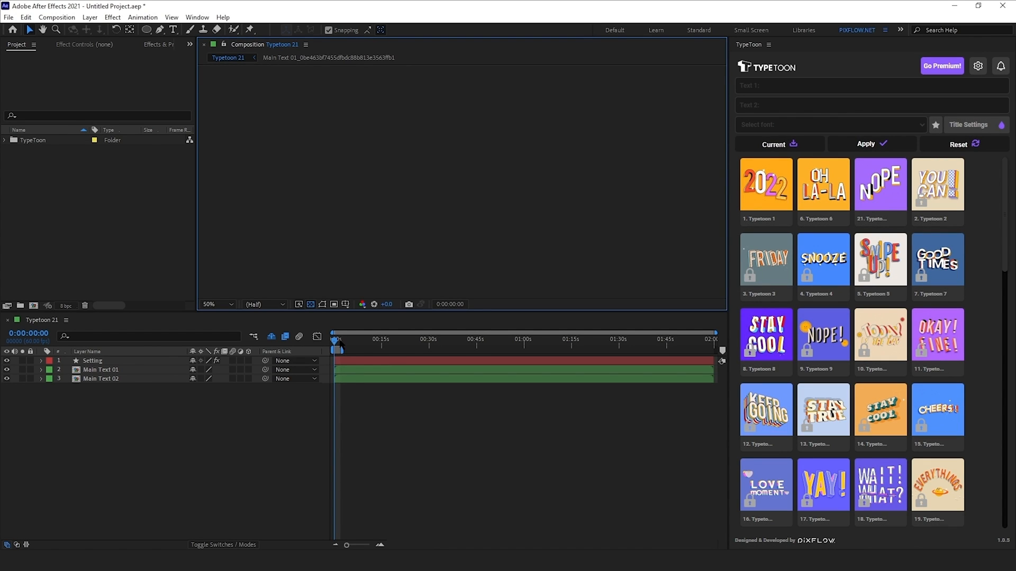
pyautogui.click(263, 305)
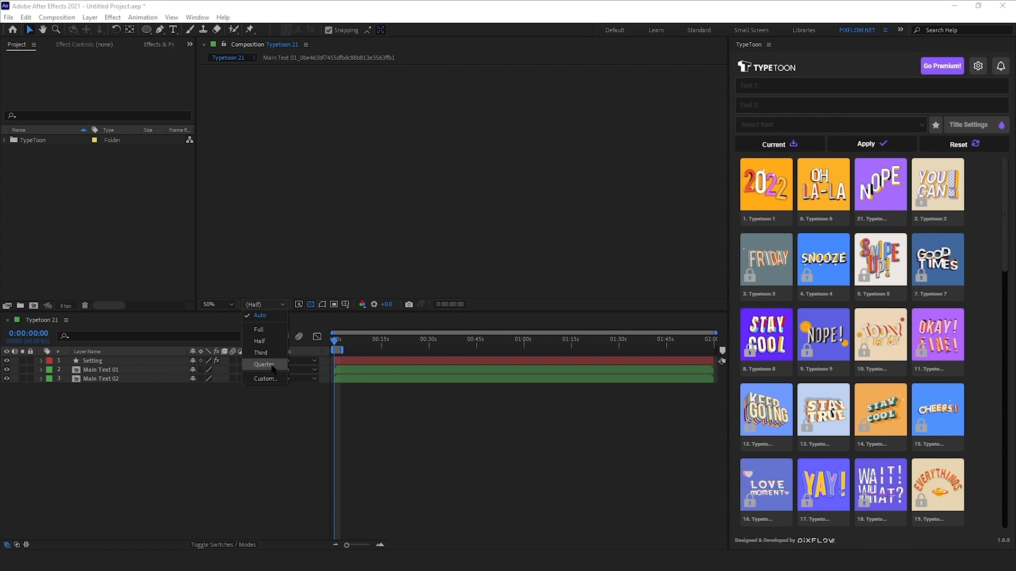
pyautogui.click(263, 365)
pyautogui.write('ACTION')
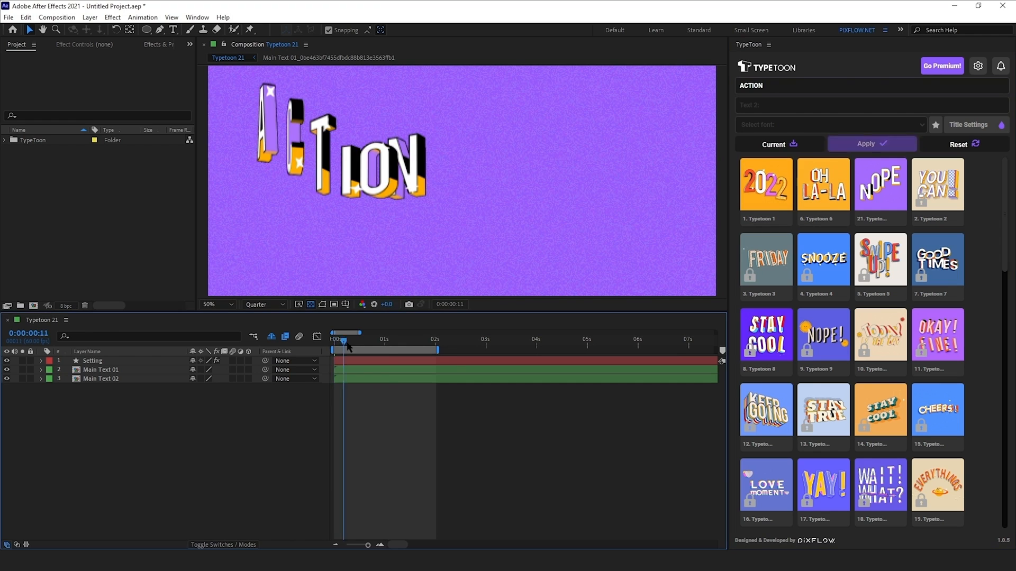
# Try the Playbill, Righteous and Alfa Slab One fonts on ACTION, settling on Bayon.
pyautogui.click(832, 125)
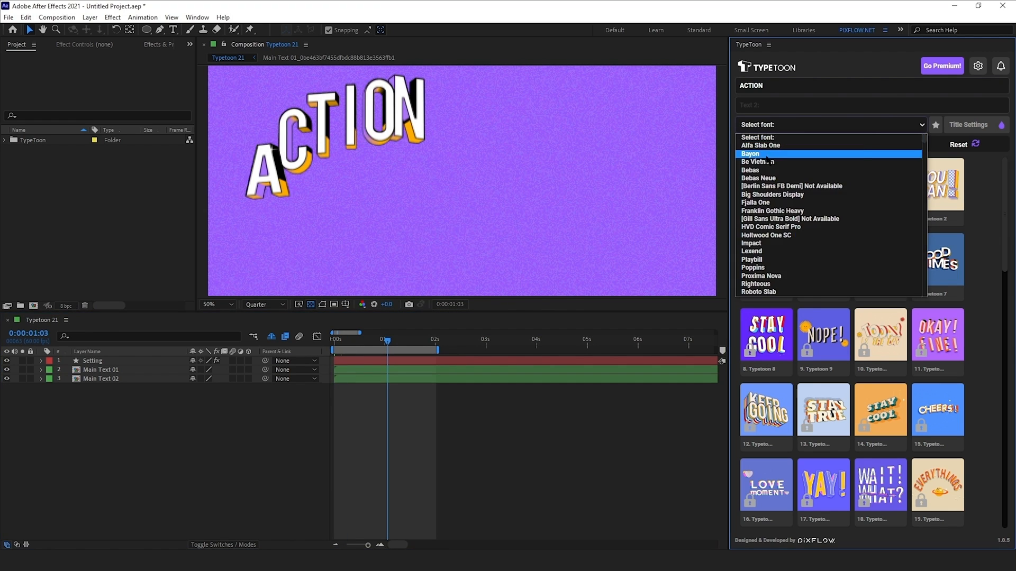
pyautogui.click(752, 260)
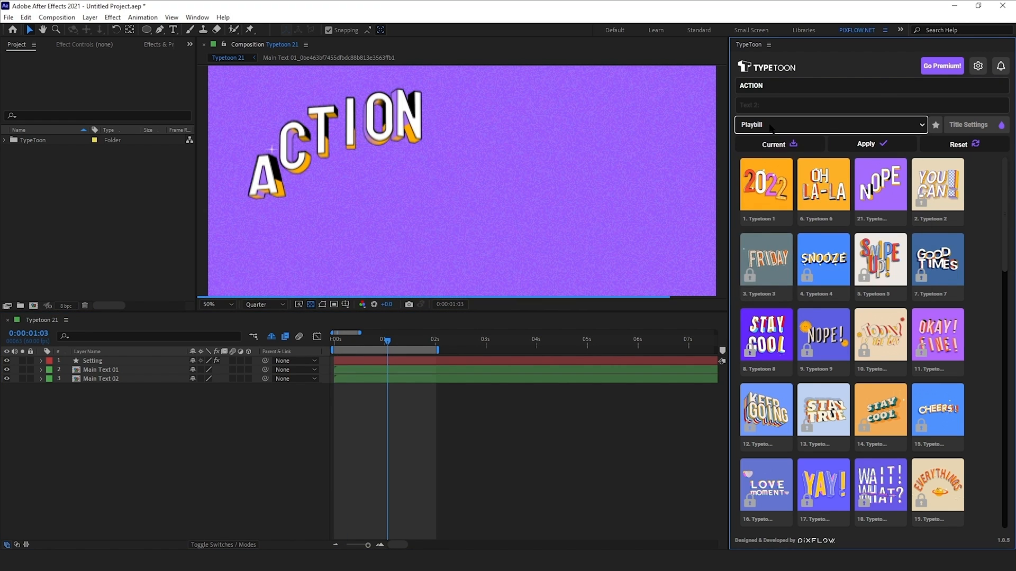
pyautogui.click(829, 125)
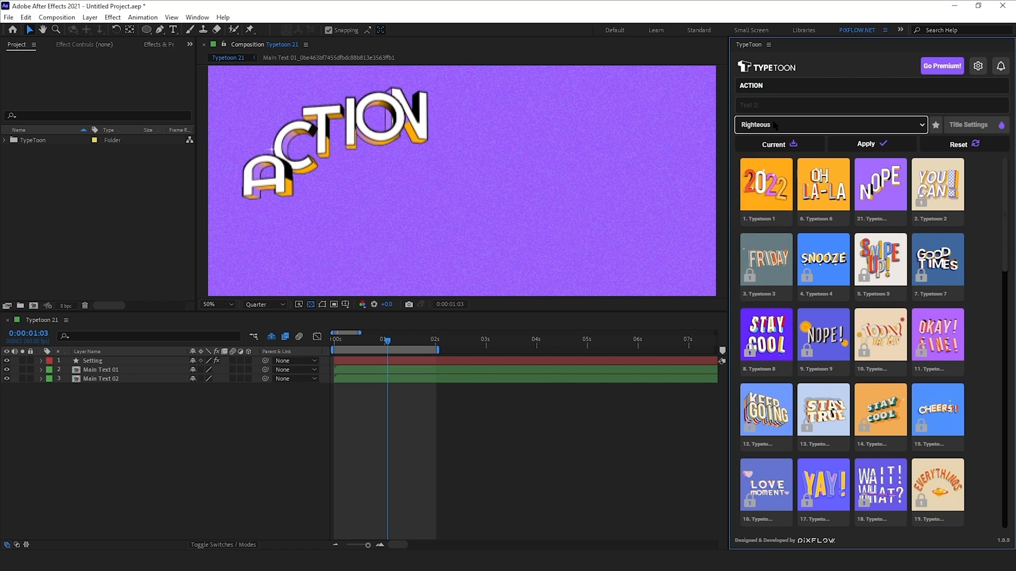
pyautogui.click(773, 144)
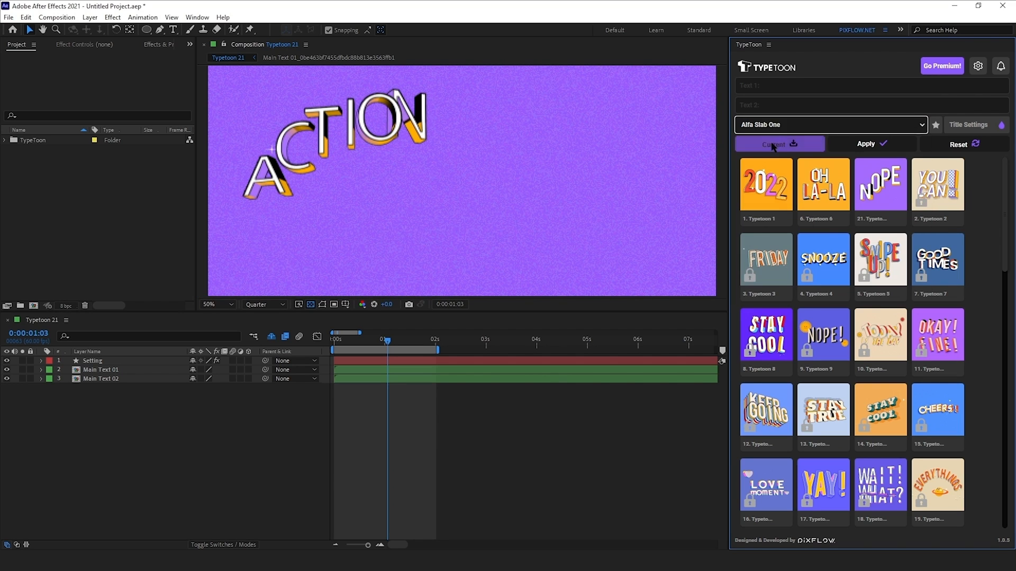
pyautogui.click(831, 124)
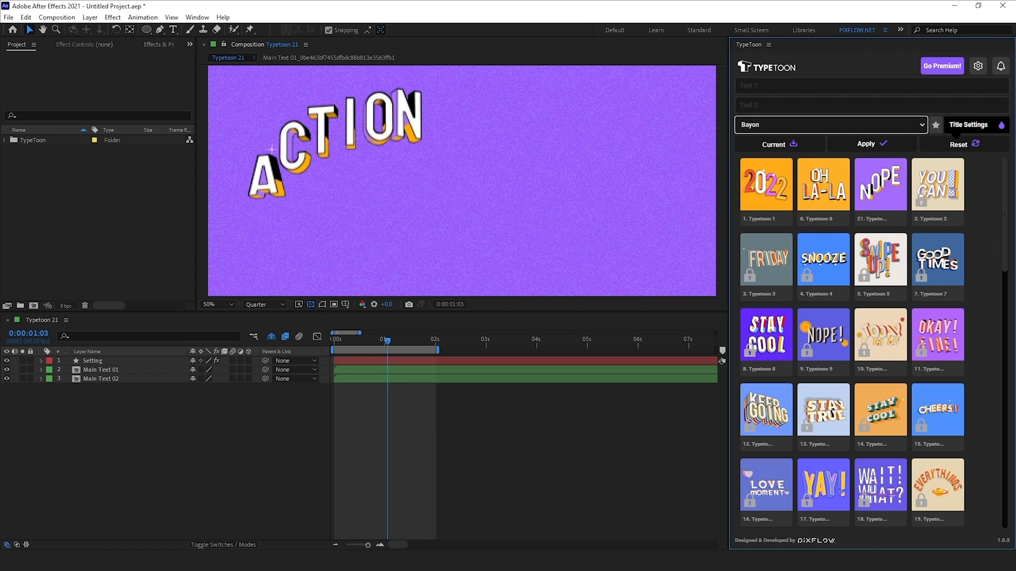
pyautogui.click(93, 360)
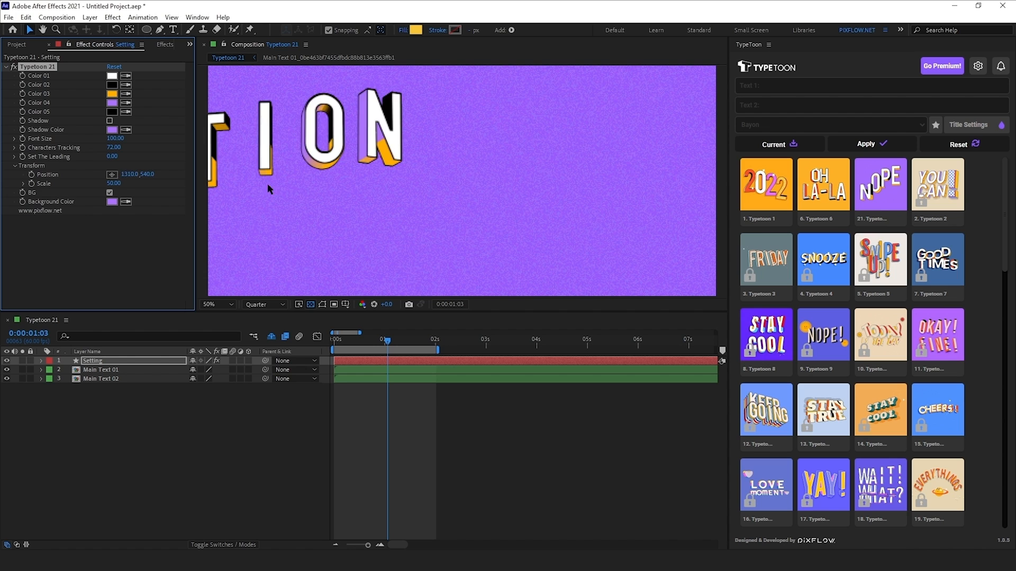
# Set the viewer magnification to Fit so the whole composition is visible.
pyautogui.click(215, 304)
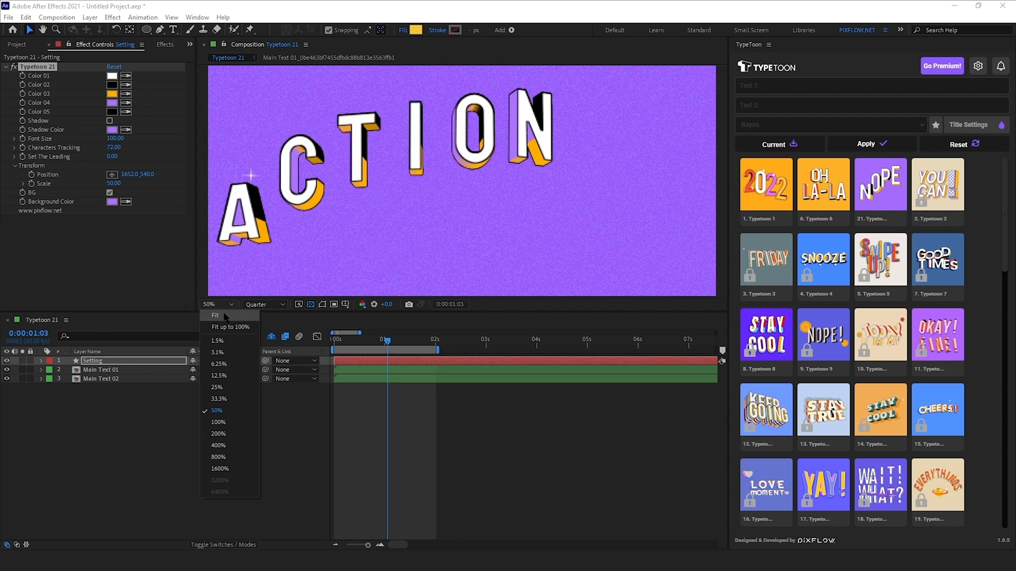
pyautogui.click(215, 316)
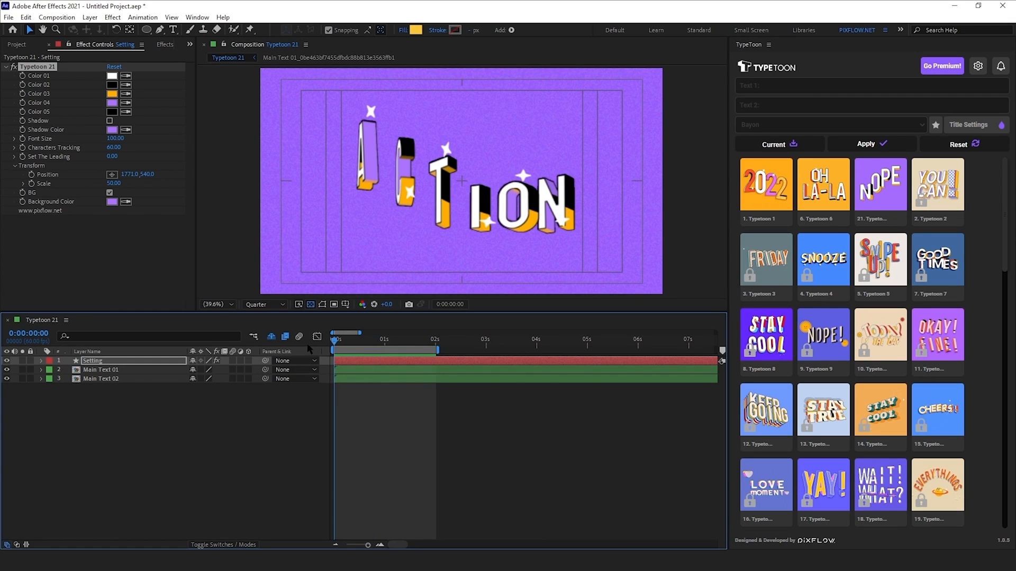
# Import Footage 01.mp4 into the project and open the clip.
pyautogui.click(109, 192)
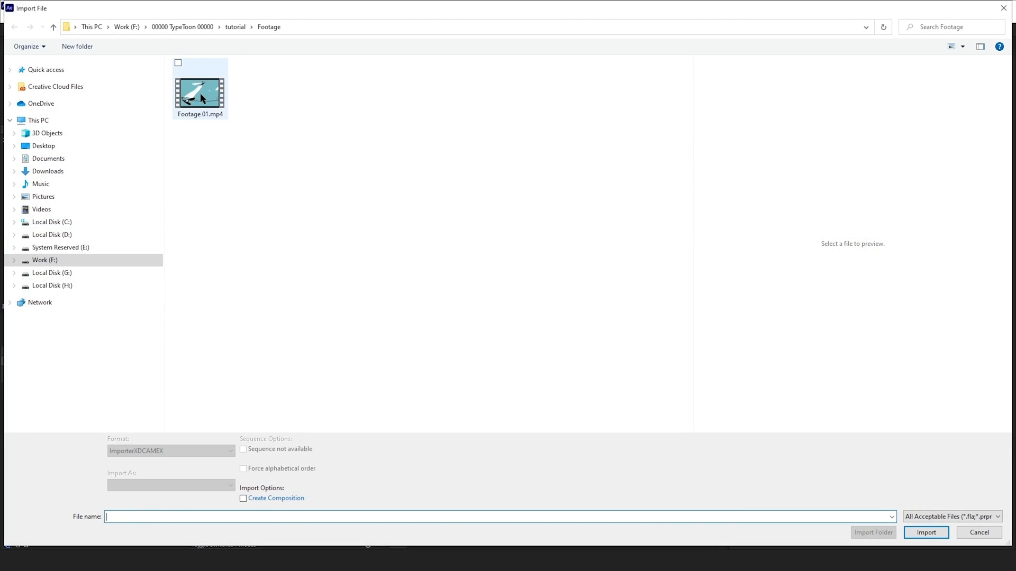
pyautogui.click(926, 532)
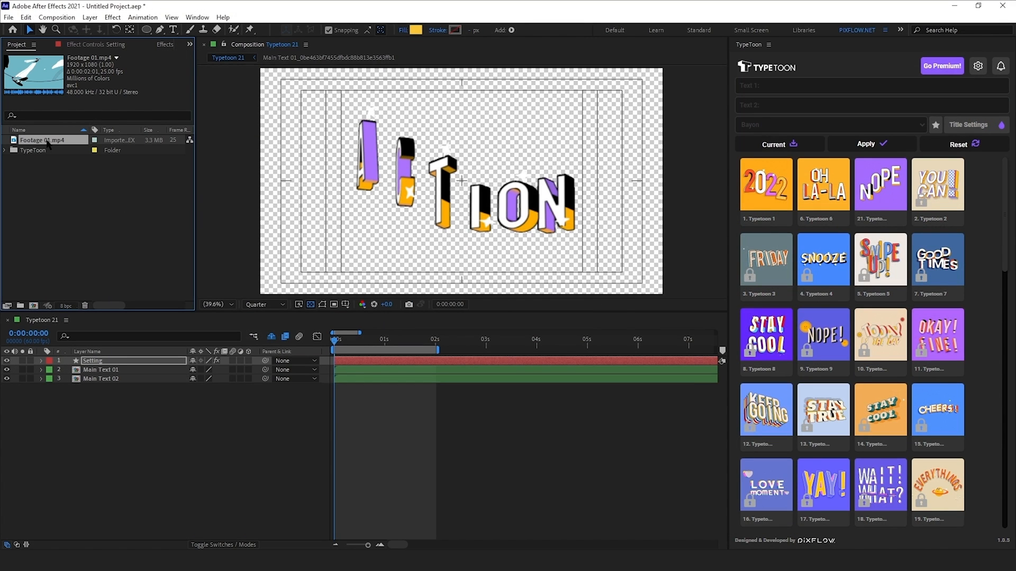
pyautogui.doubleClick(41, 141)
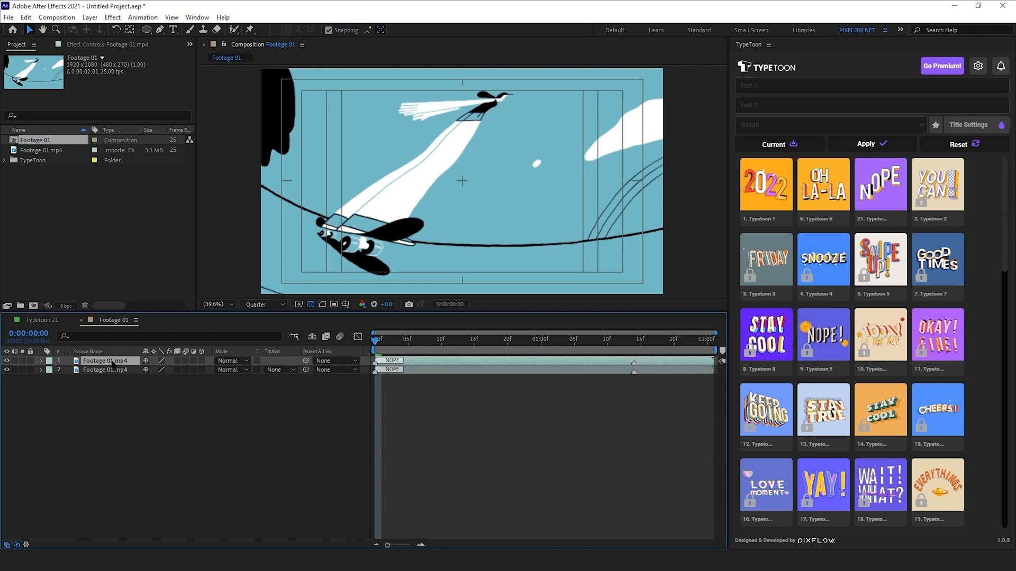
# Search the effects for 'color diff' and apply Color Difference Key to the top skater copy.
pyautogui.click(85, 44)
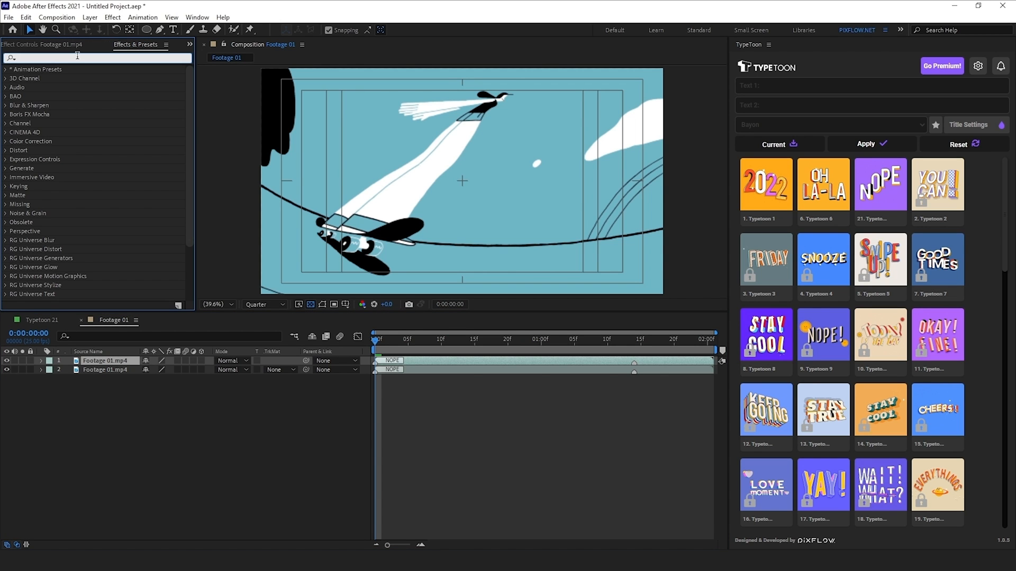
pyautogui.write('color diff')
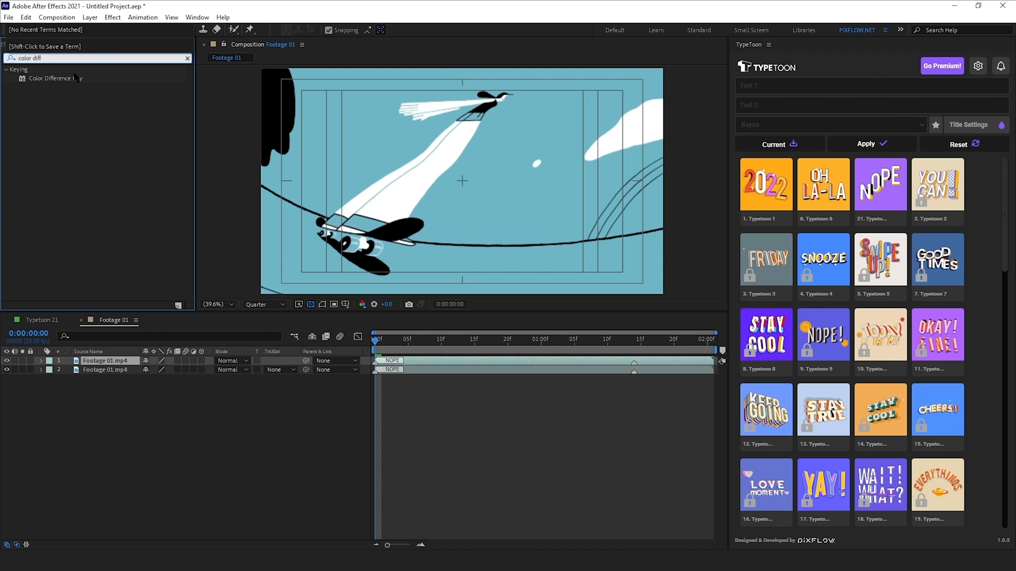
pyautogui.doubleClick(55, 78)
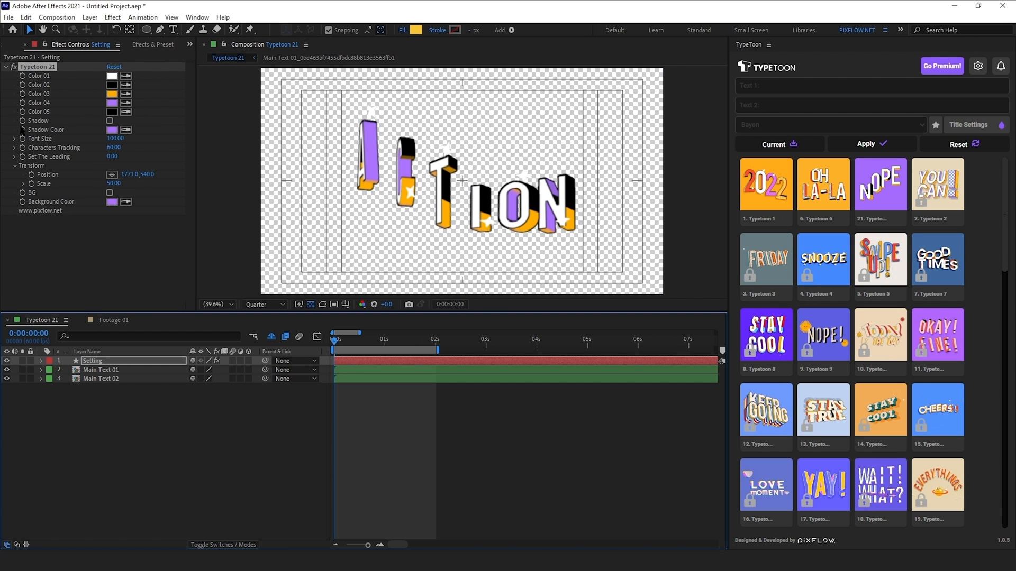
# Pick the Typetoon 21 composition from the Project panel and place it in Footage 01.
pyautogui.click(16, 45)
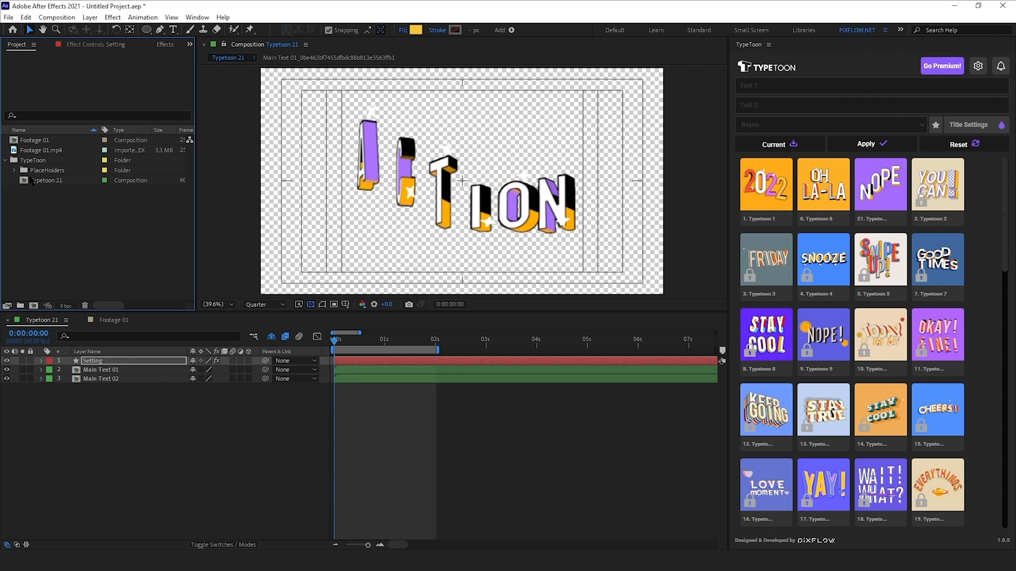
pyautogui.click(49, 180)
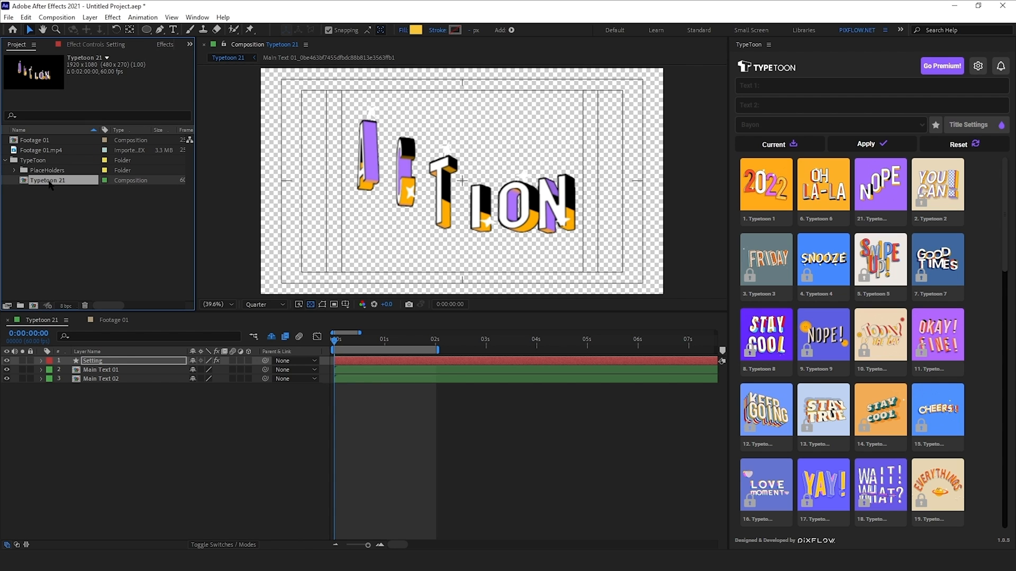
pyautogui.doubleClick(35, 140)
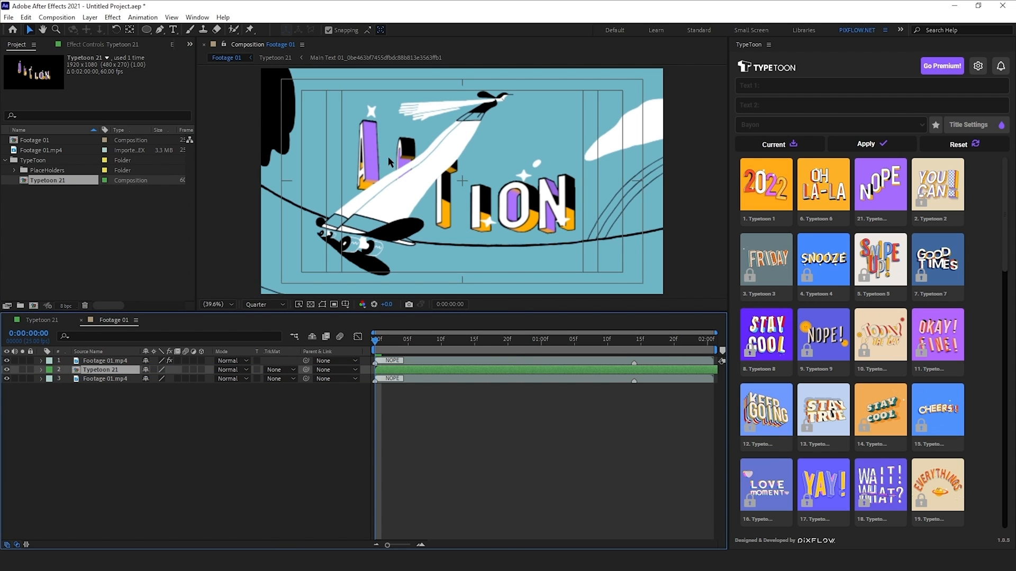
pyautogui.click(492, 339)
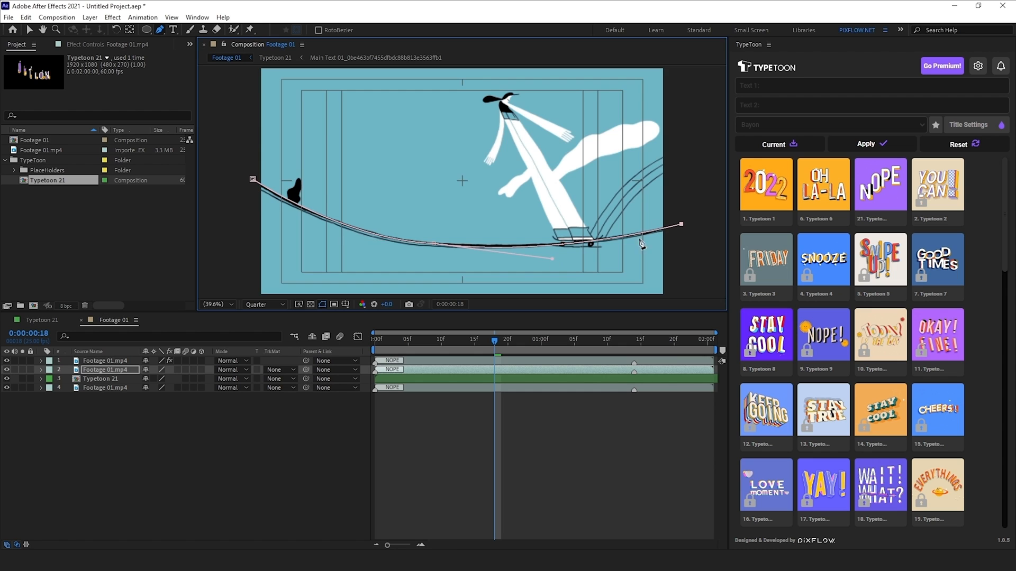
# Add a mask point along the tightrope, then reveal and adjust the Typetoon 21 layer's scale.
pyautogui.click(231, 305)
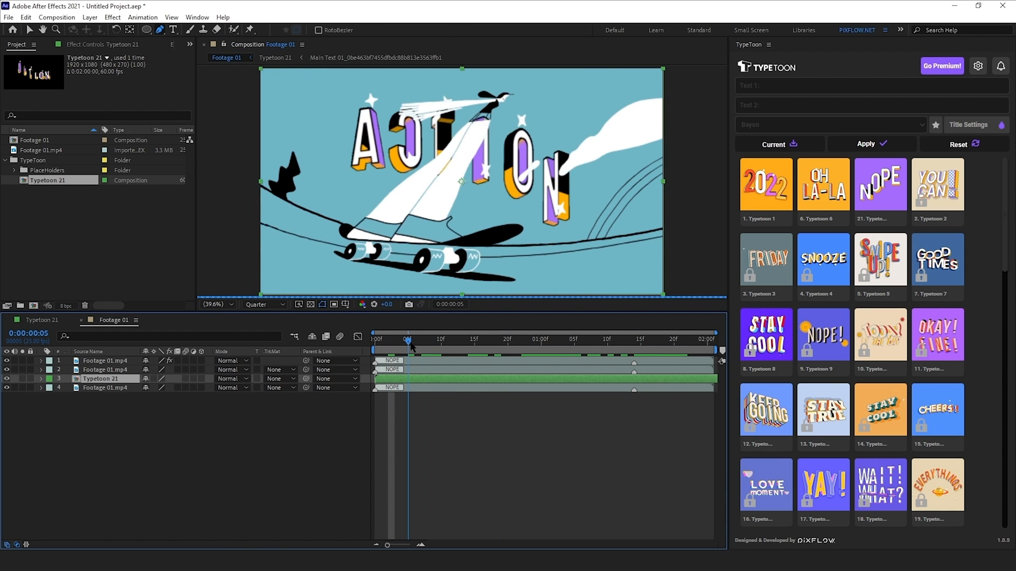
pyautogui.click(41, 378)
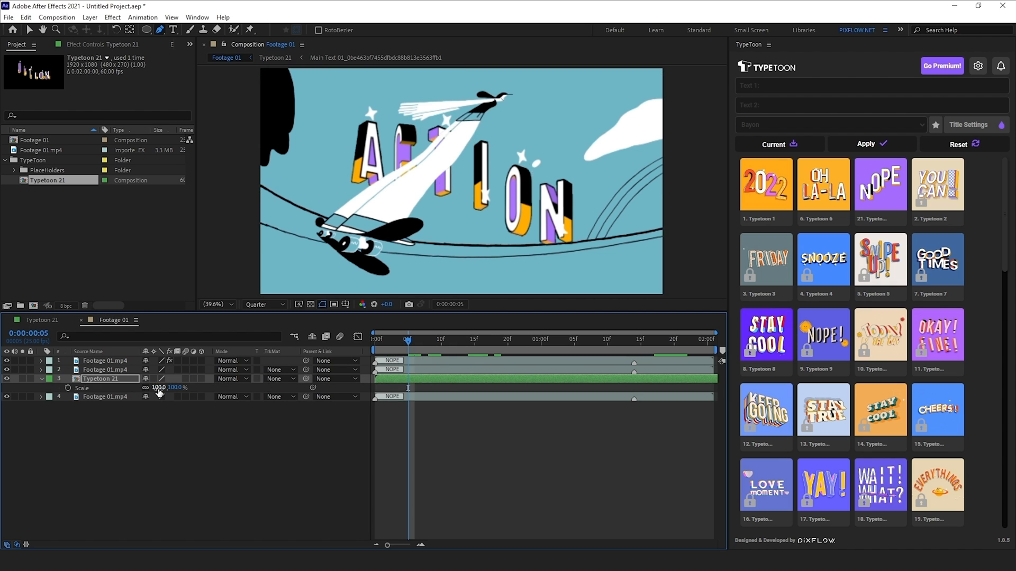
pyautogui.click(512, 339)
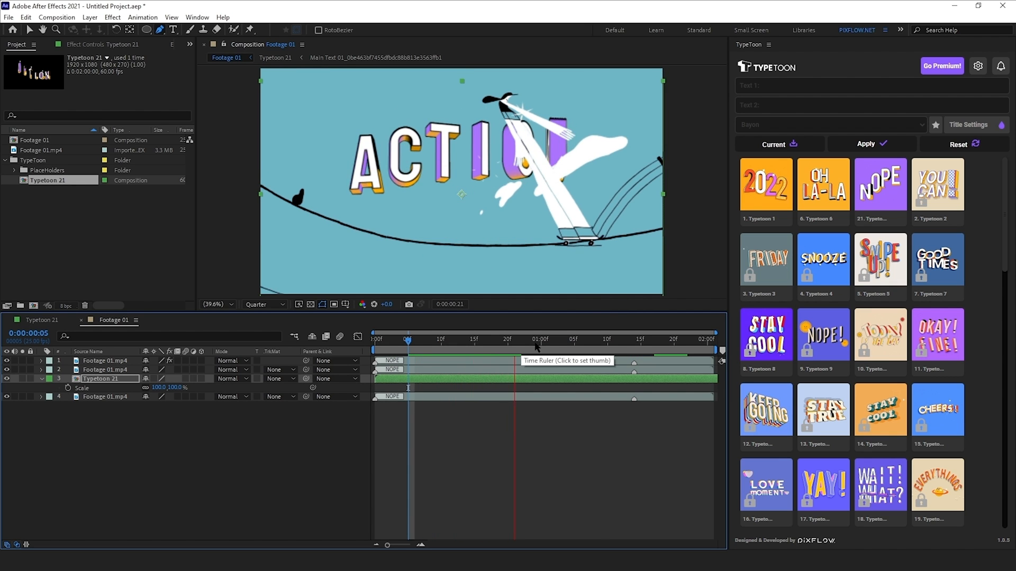
pyautogui.click(634, 338)
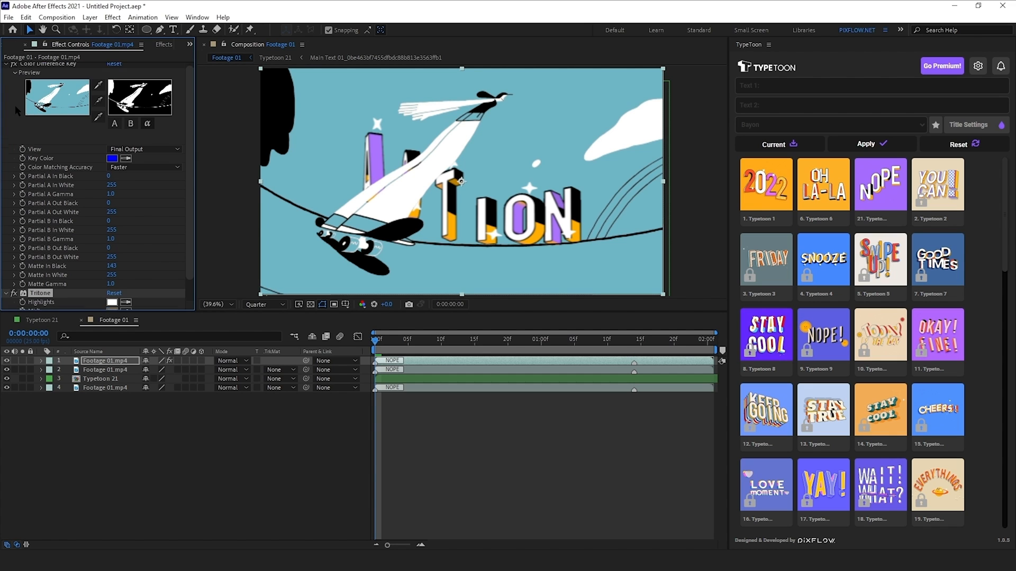
# Collapse Color Difference Key and set the Tritone Shadows colour to red.
pyautogui.click(12, 67)
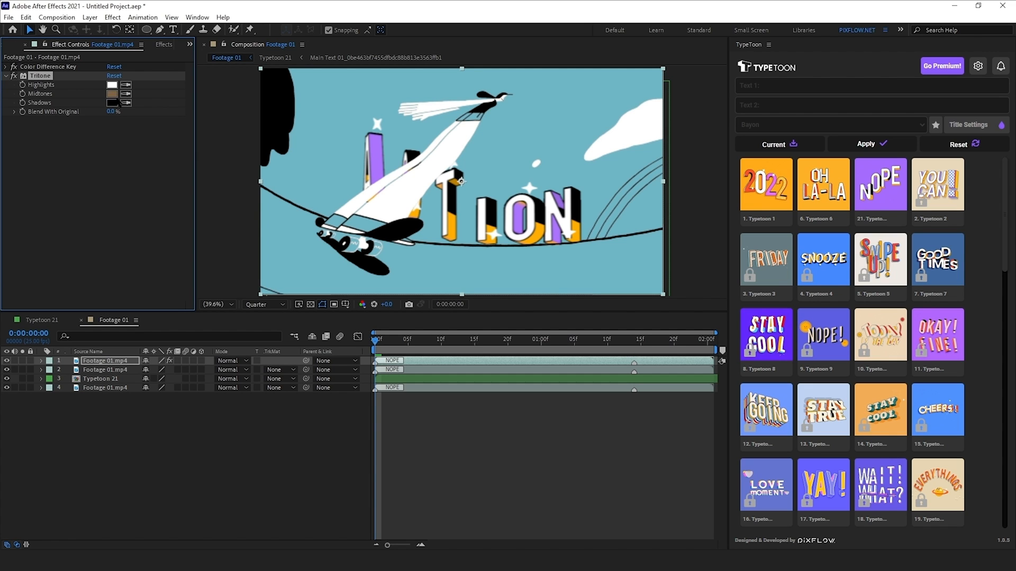
pyautogui.click(112, 102)
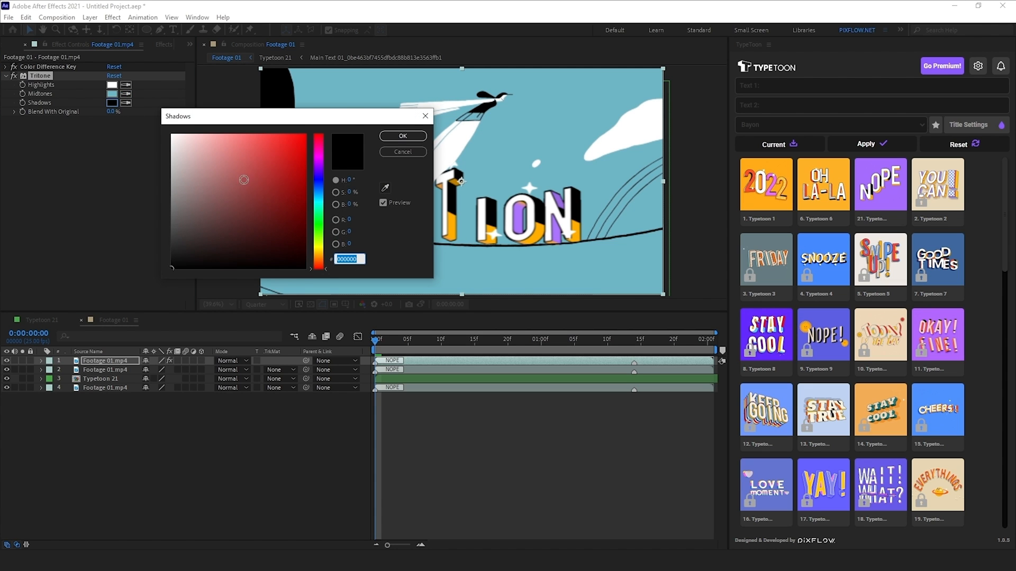
pyautogui.click(401, 136)
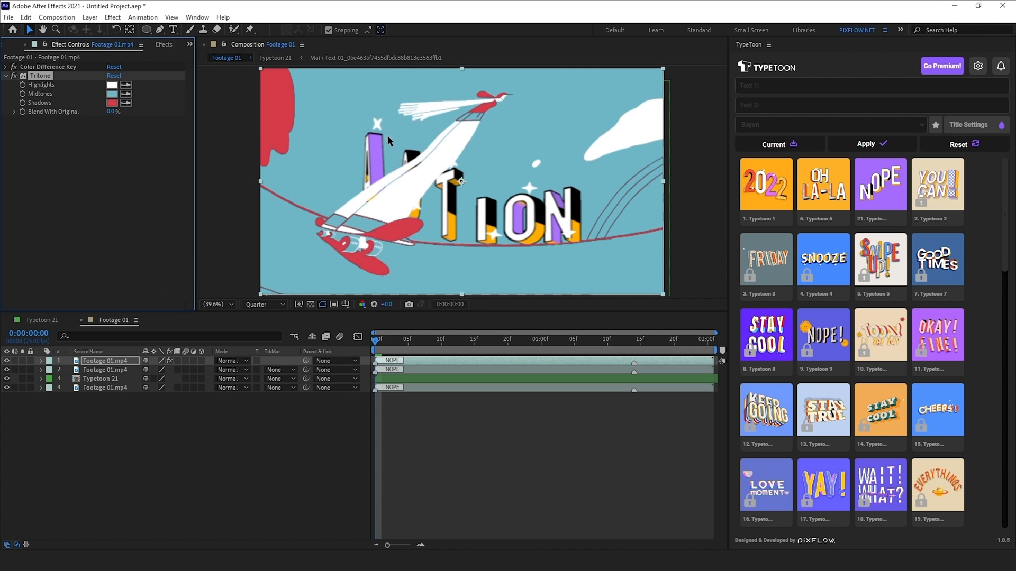
pyautogui.moveTo(203, 154)
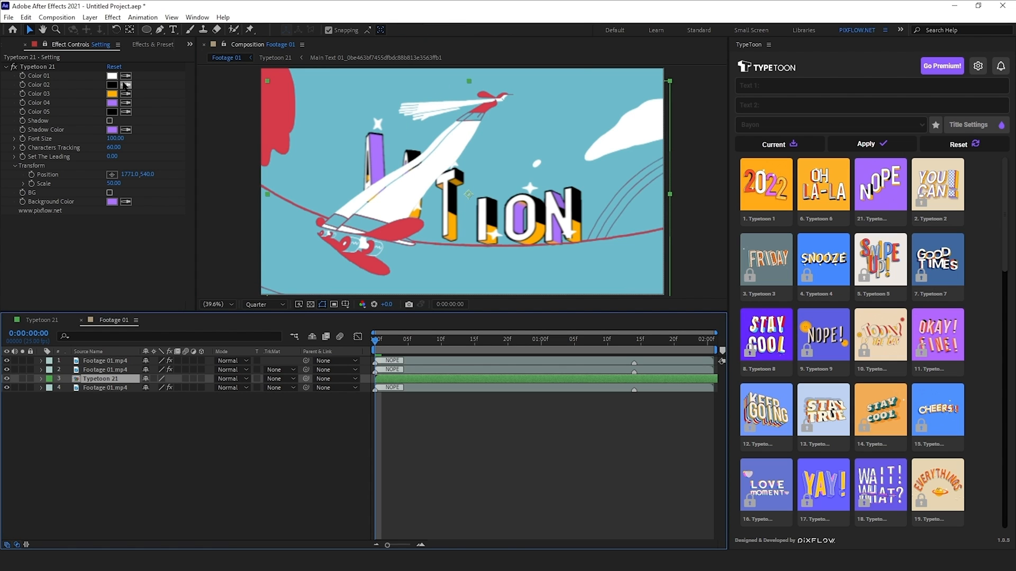
# Set Typetoon 21's Color 02 and Color 05 to red and Color 04 to teal #248EA4.
pyautogui.click(112, 75)
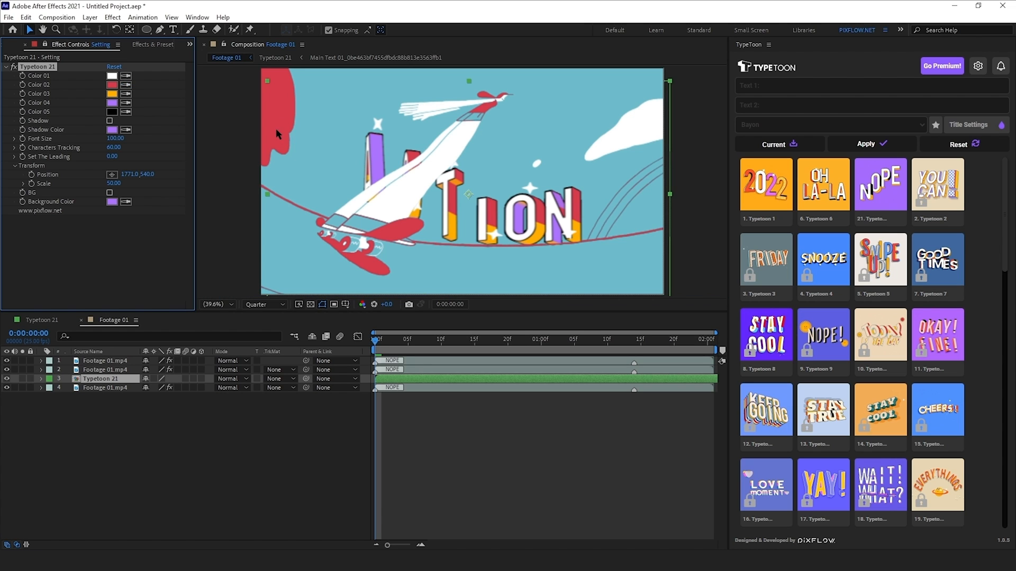
pyautogui.click(112, 102)
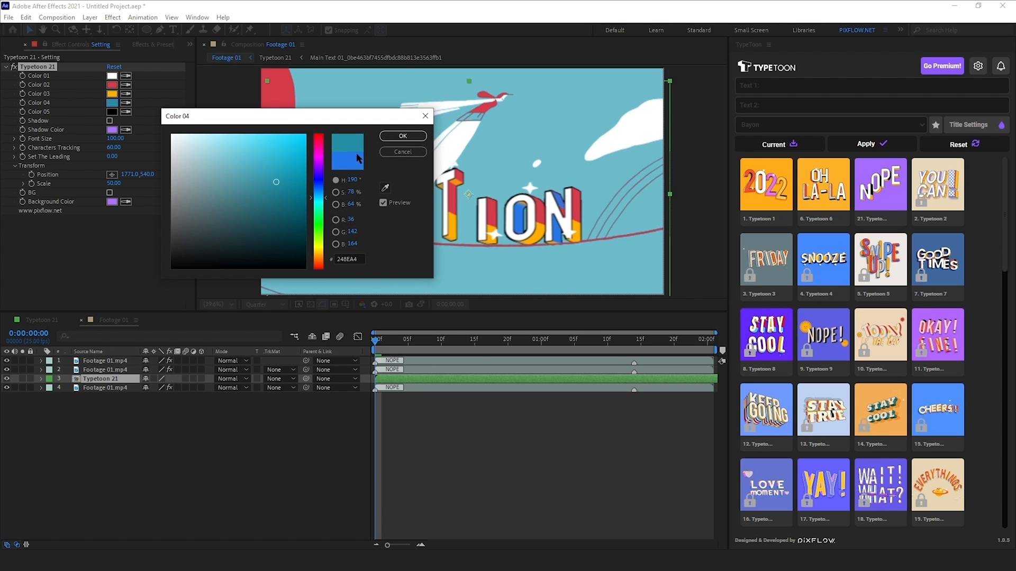
pyautogui.click(402, 136)
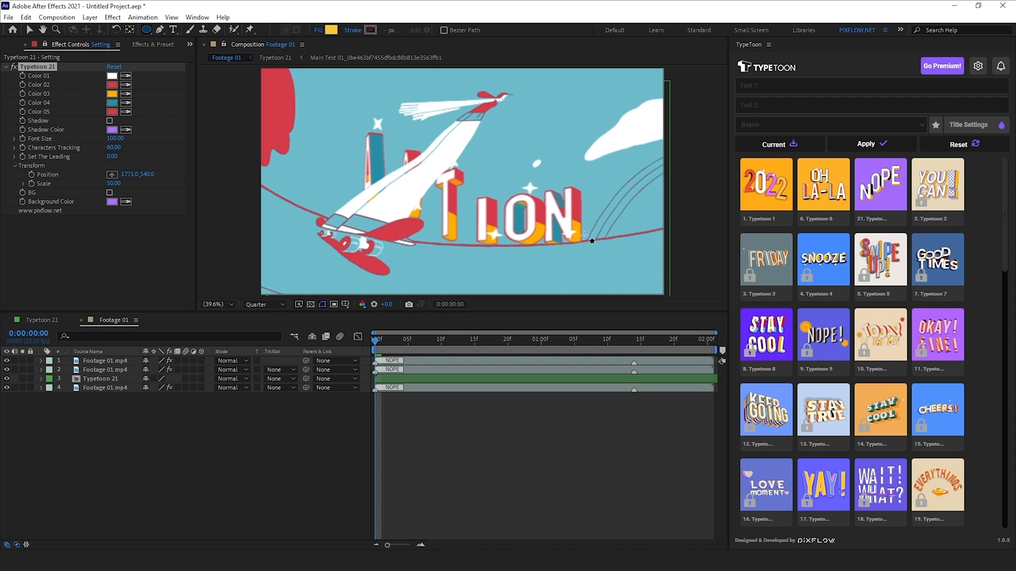
# Set the Ellipse tool's shape fill colour to golden yellow #F8C63A.
pyautogui.click(331, 30)
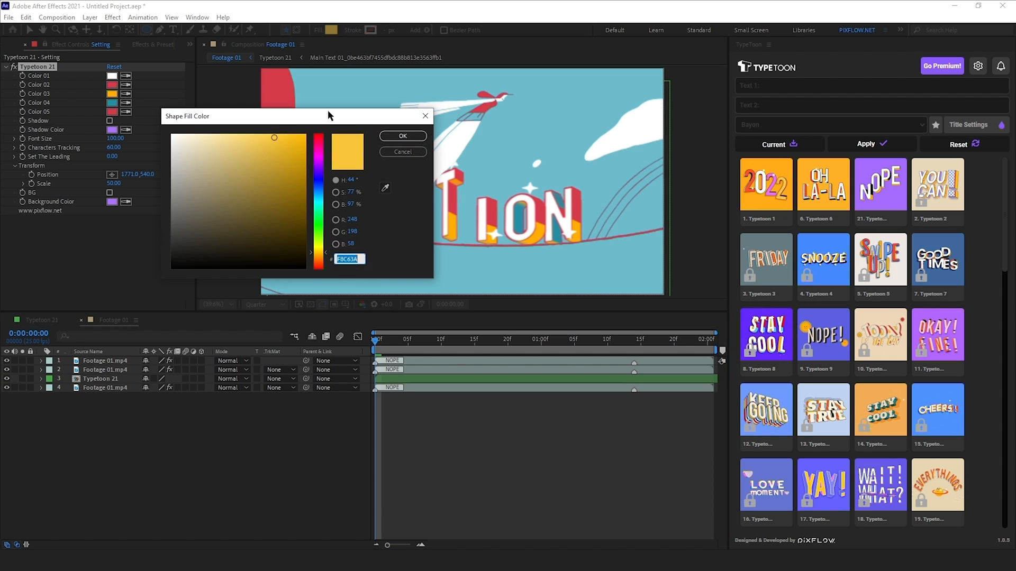
pyautogui.click(402, 136)
pyautogui.write('tri')
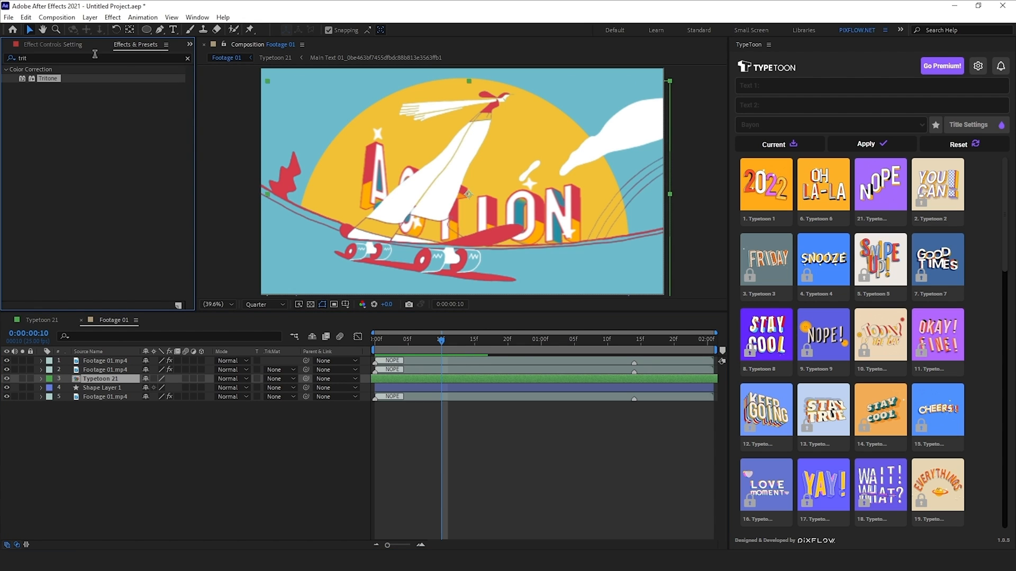
# Apply Posterize Time to Typetoon 21 with a frame rate of 12.
pyautogui.write('time')
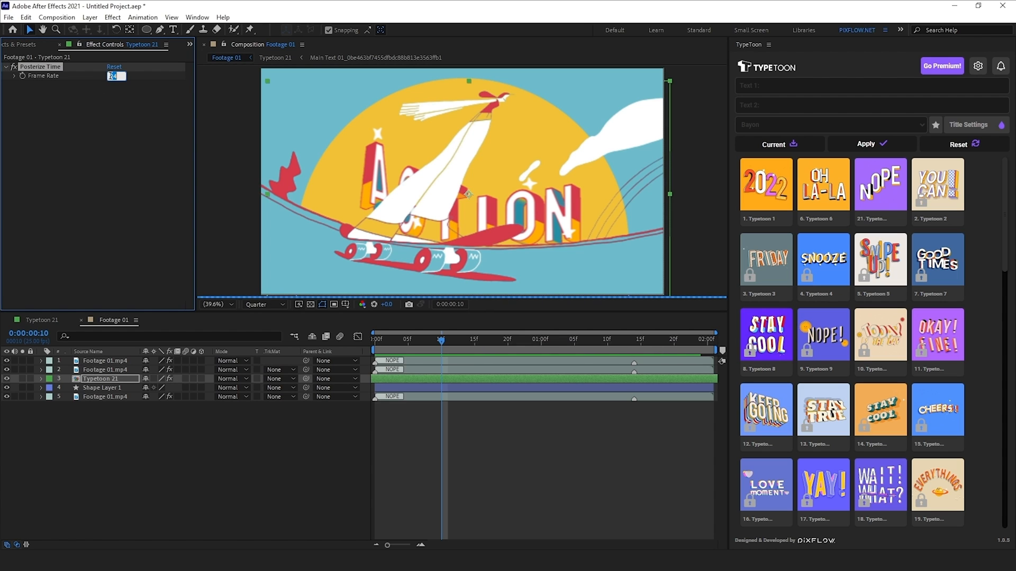
pyautogui.write('12')
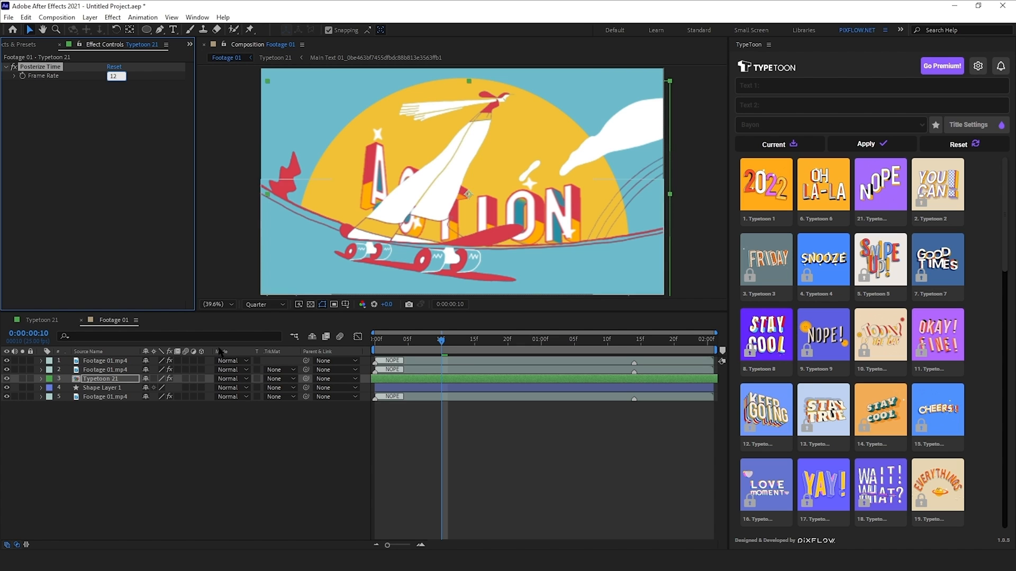